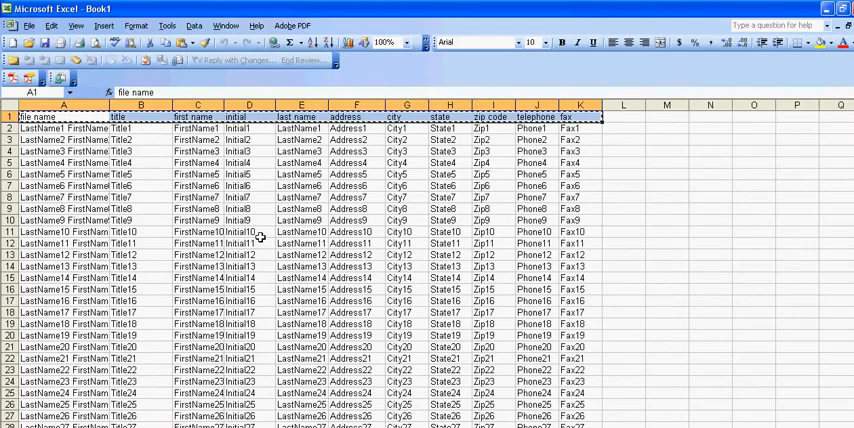
# Show the spreadsheet-clients options menu beside the Clients list
pyautogui.scroll(-3)
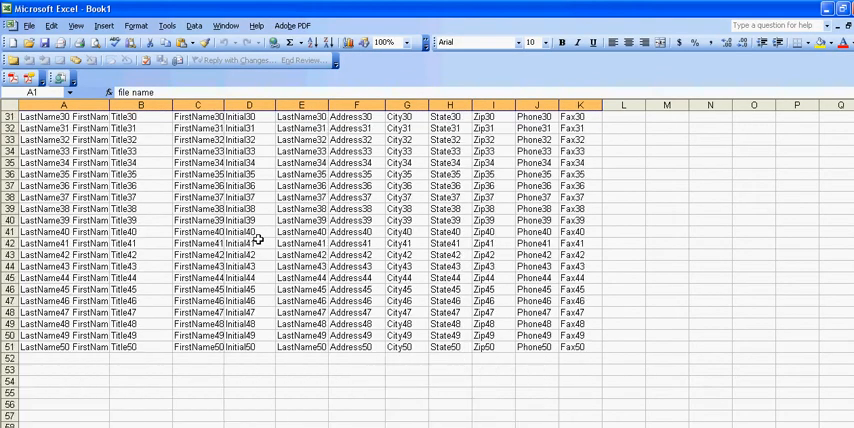
pyautogui.scroll(3)
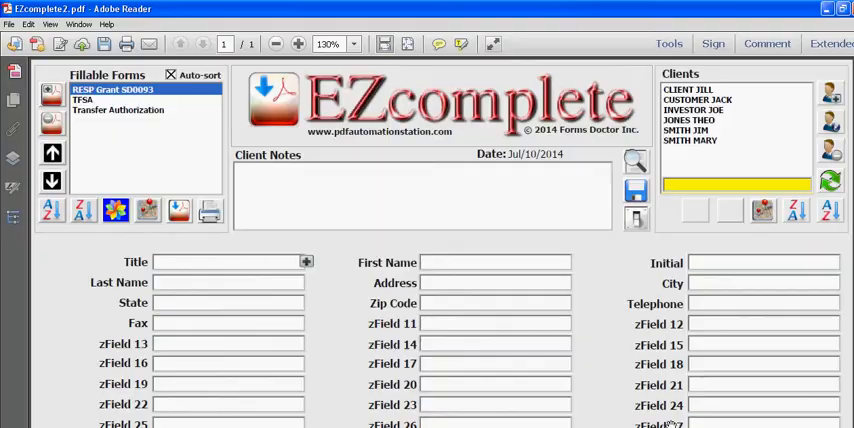
pyautogui.moveTo(762, 208)
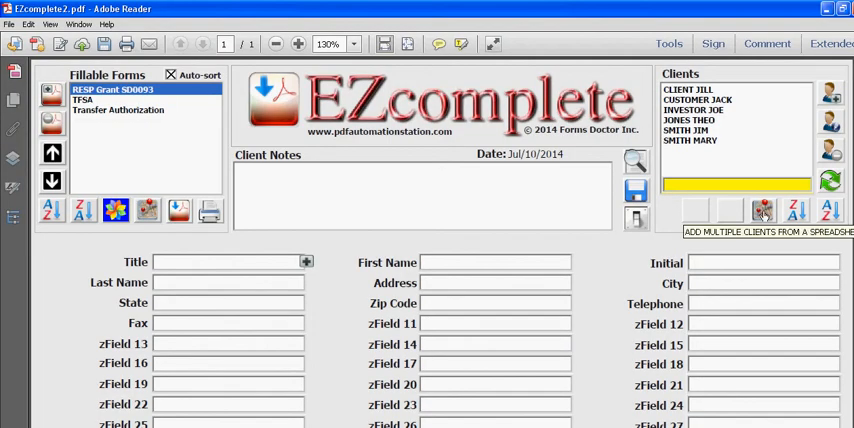
pyautogui.click(762, 204)
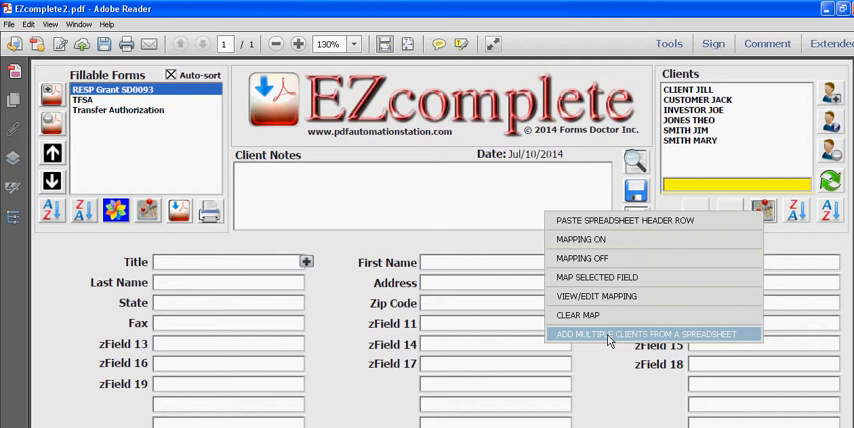
# Choose ADD MULTIPLE CLIENTS FROM A SPREADSHEET and paste the copied client rows with Ctrl+V
pyautogui.click(648, 332)
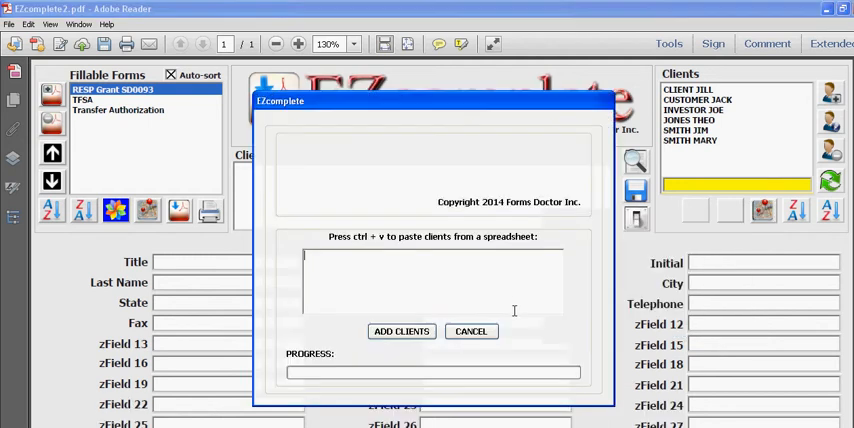
pyautogui.press('ctrl+v')
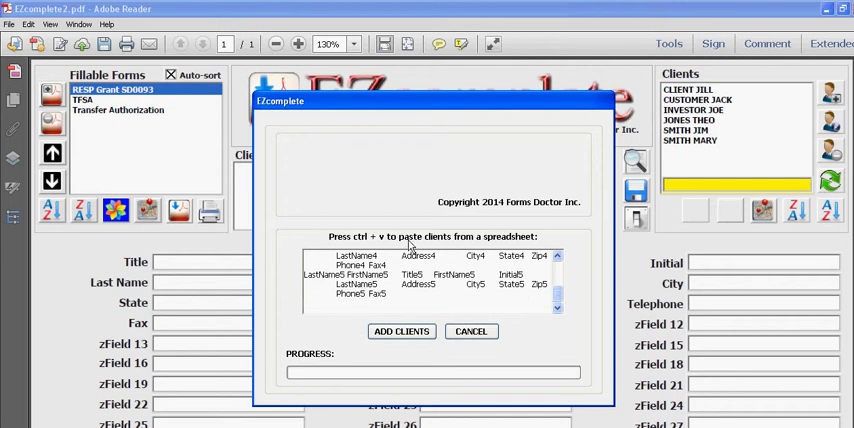
pyautogui.moveTo(404, 284)
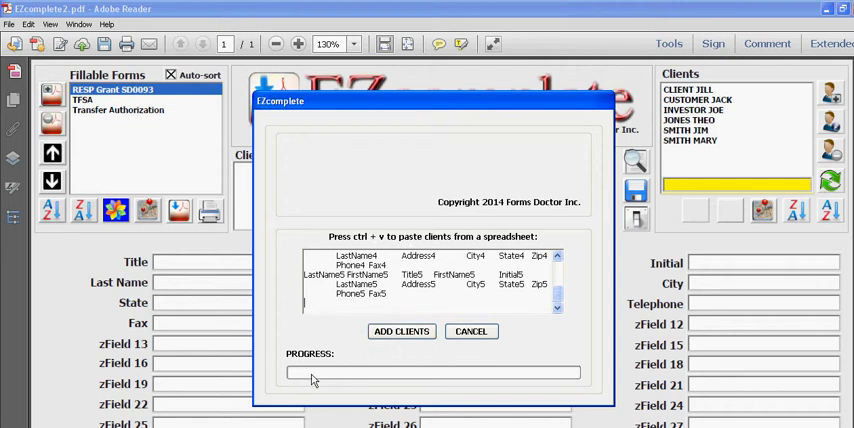
pyautogui.moveTo(422, 348)
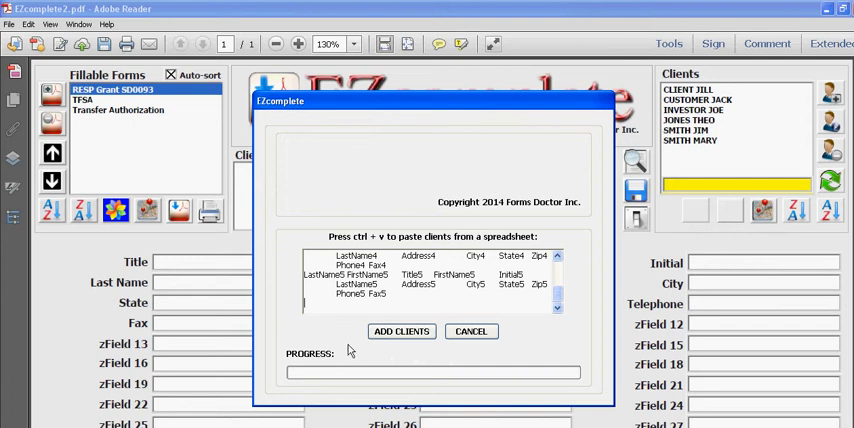
pyautogui.moveTo(390, 360)
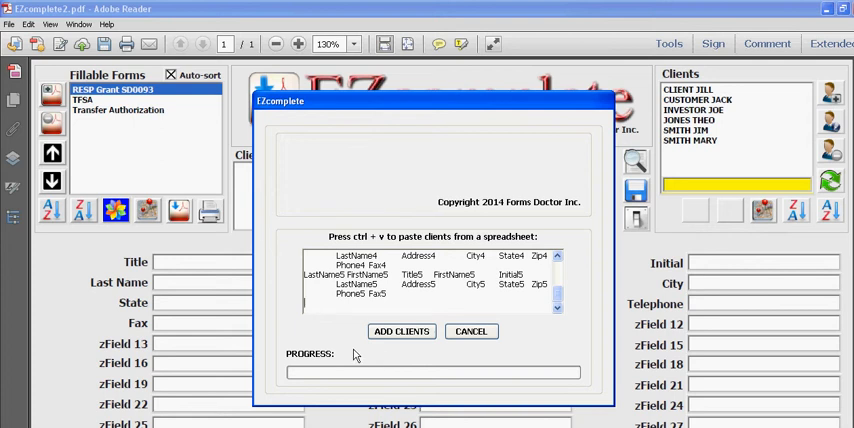
pyautogui.moveTo(392, 352)
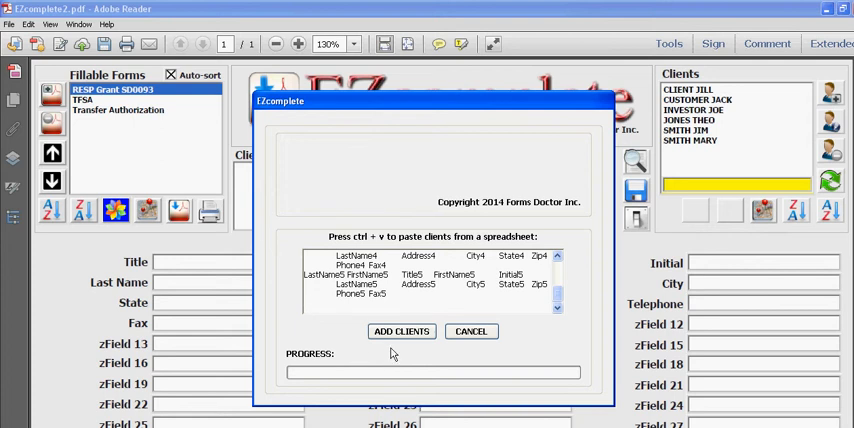